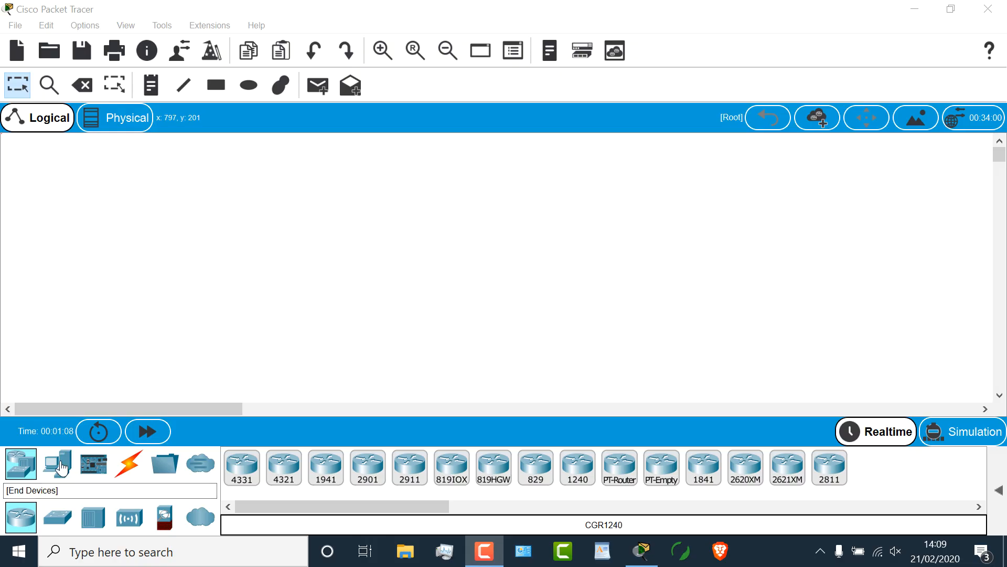
Place a generic PC (PC0) on the canvas from the End Devices list
{"action": "left_click", "coordinate": [56, 464]}
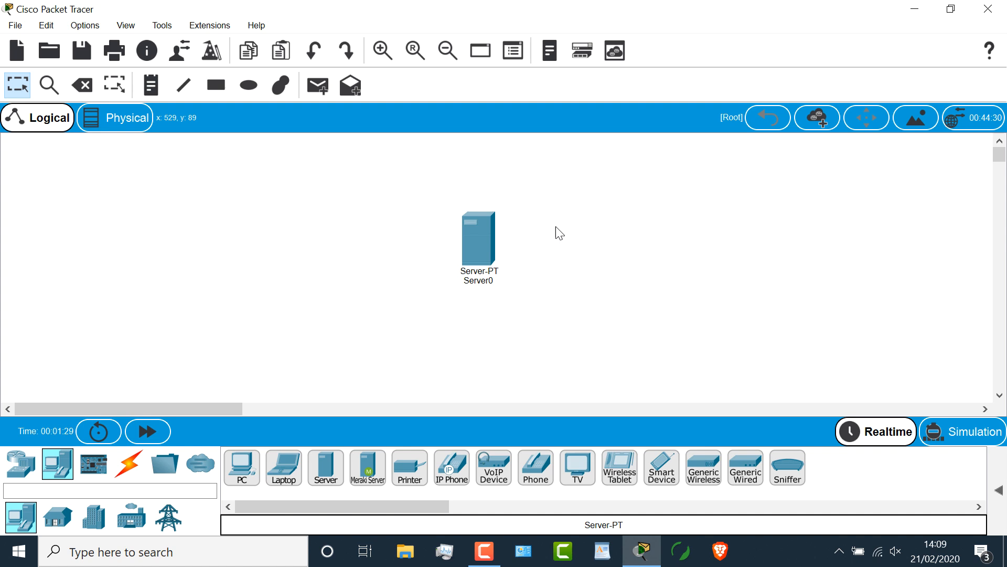
{"action": "left_click", "coordinate": [241, 467]}
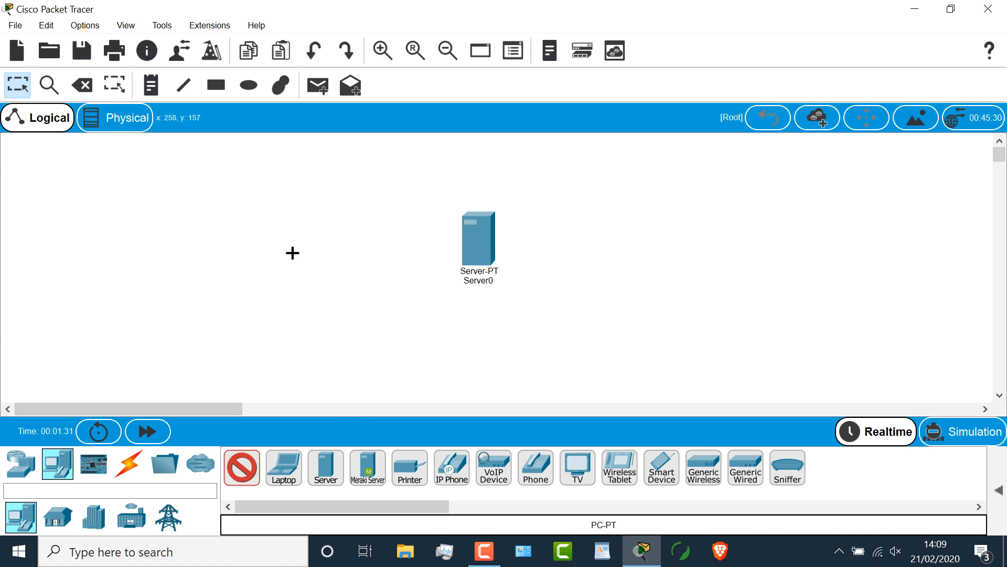
{"action": "left_click", "coordinate": [255, 244]}
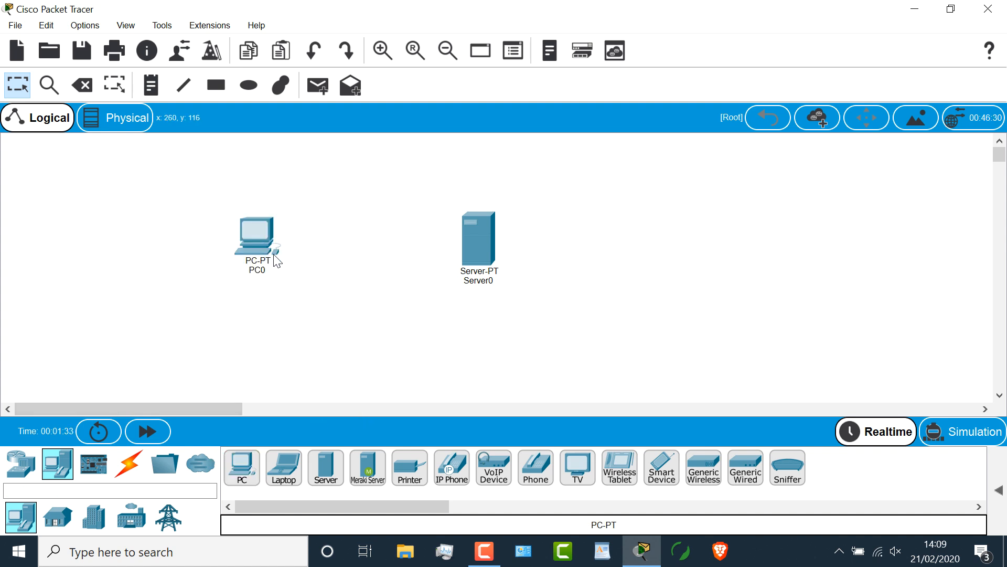
{"action": "mouse_move", "coordinate": [392, 389]}
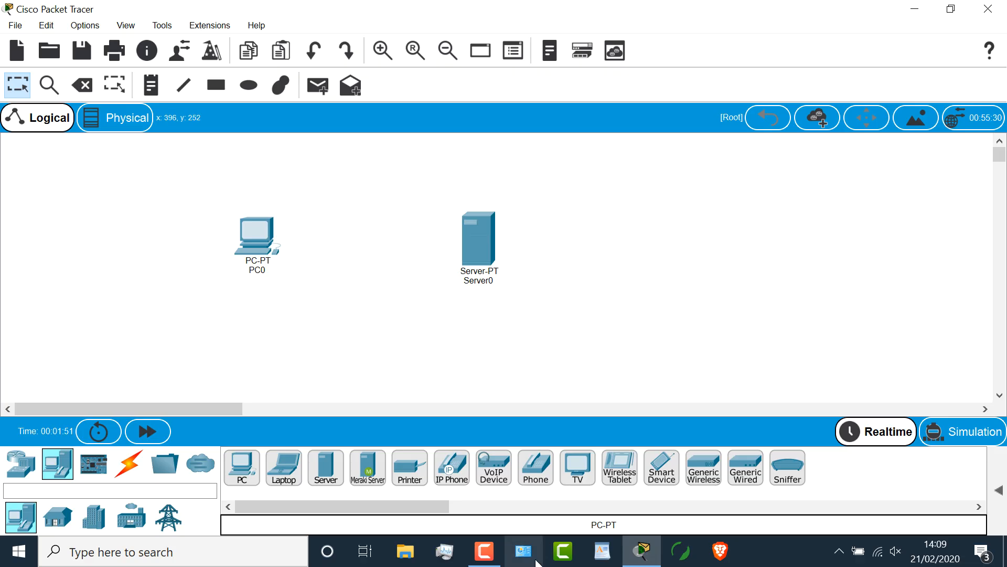
{"action": "mouse_move", "coordinate": [523, 550]}
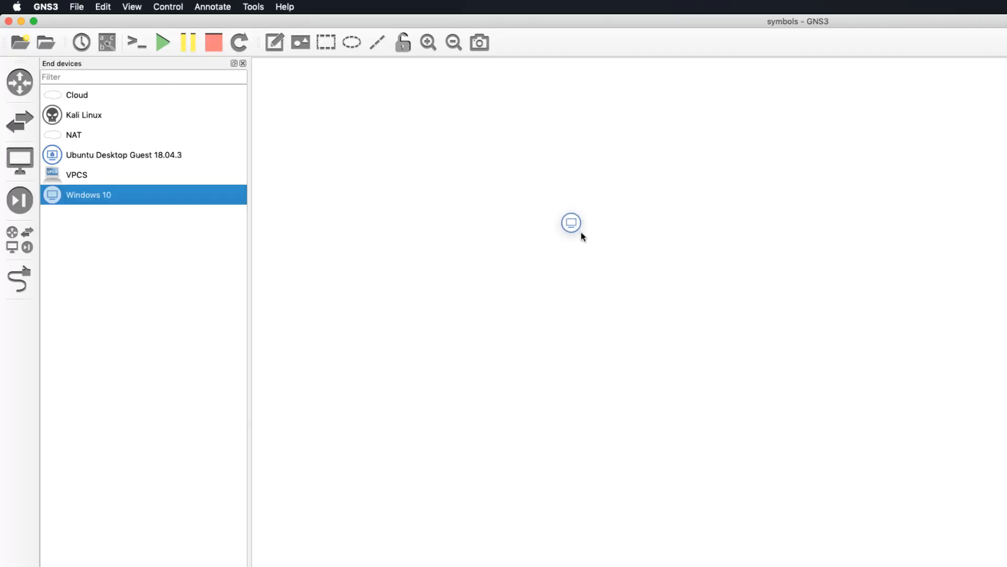
Place a Windows 10 node on the GNS3 canvas and add a VPCS node
{"action": "left_click", "coordinate": [571, 223]}
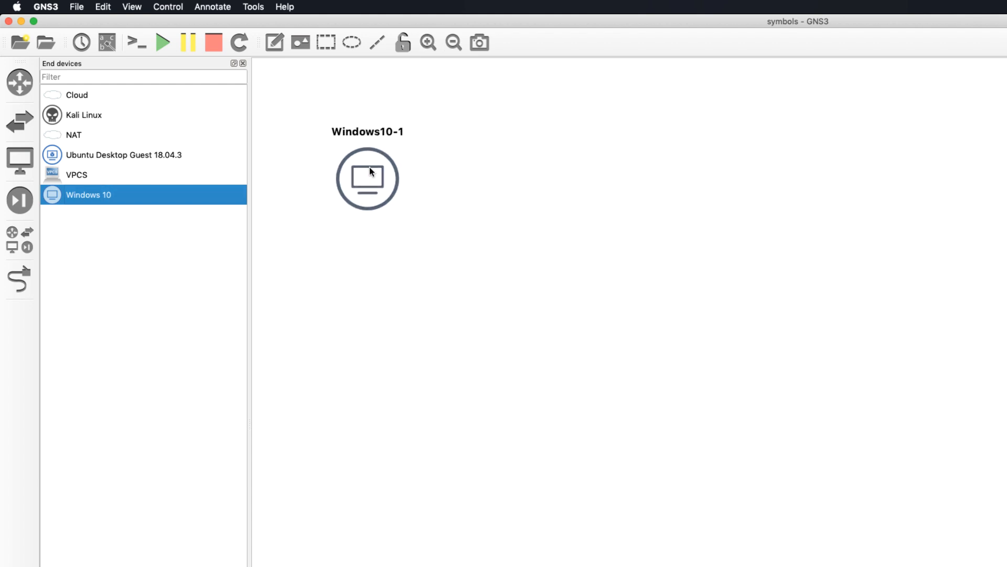
{"action": "left_click", "coordinate": [76, 174]}
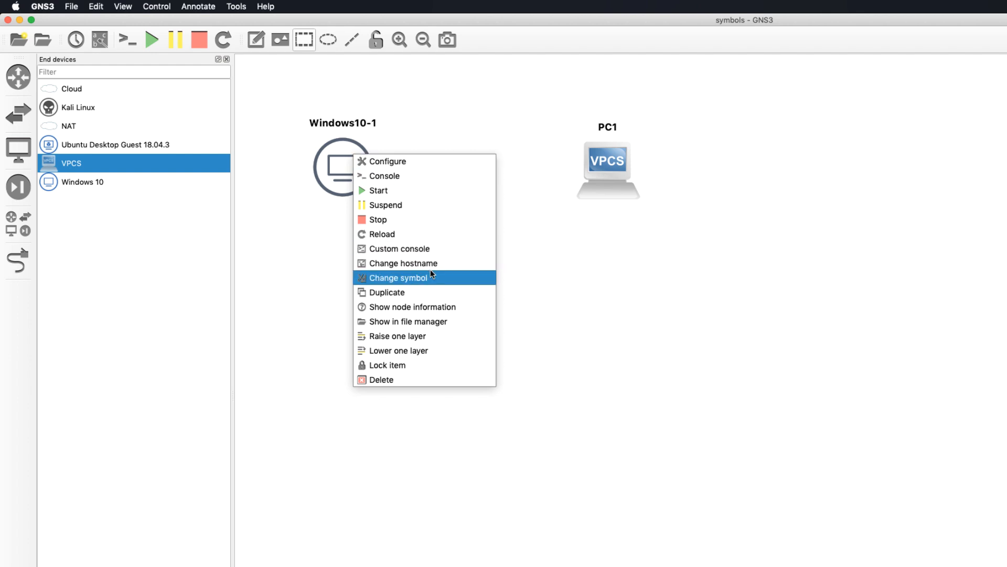
Change Windows10-1's symbol to server-cluster, filtering the symbol library with 'se'
{"action": "left_click", "coordinate": [398, 277]}
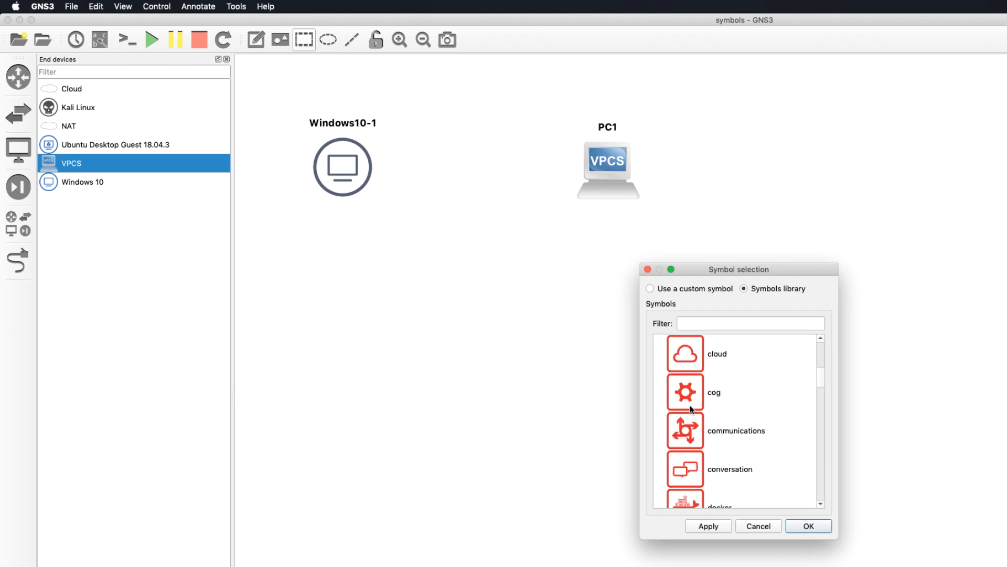
{"action": "scroll", "scroll_direction": "down", "scroll_amount": 3}
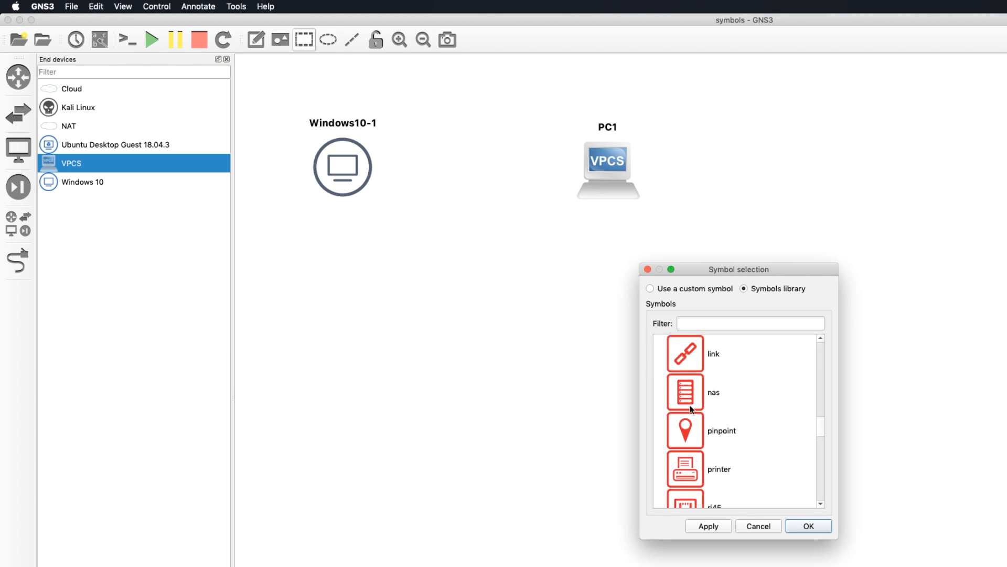
{"action": "scroll", "scroll_direction": "down", "scroll_amount": 3}
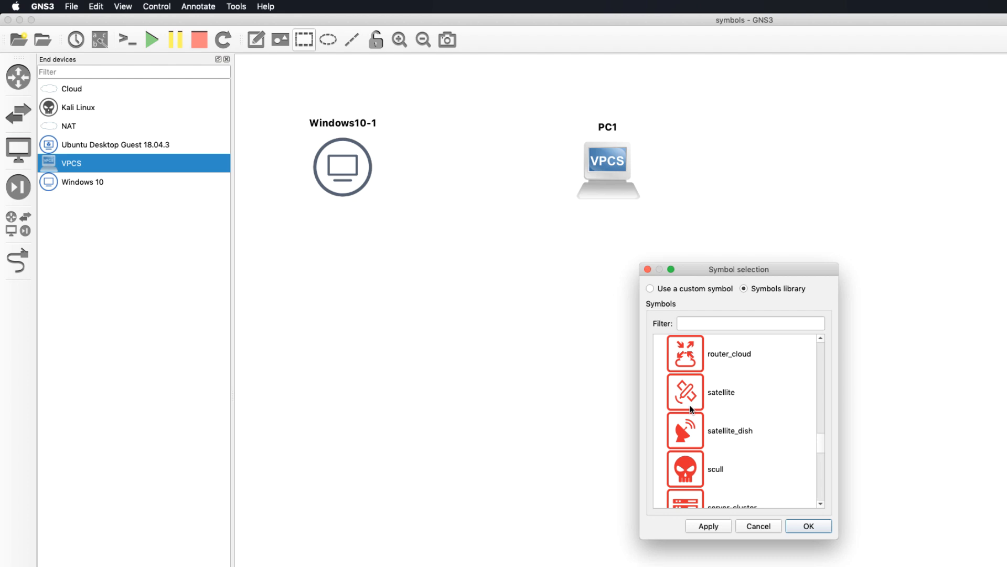
{"action": "scroll", "scroll_direction": "down", "scroll_amount": 3}
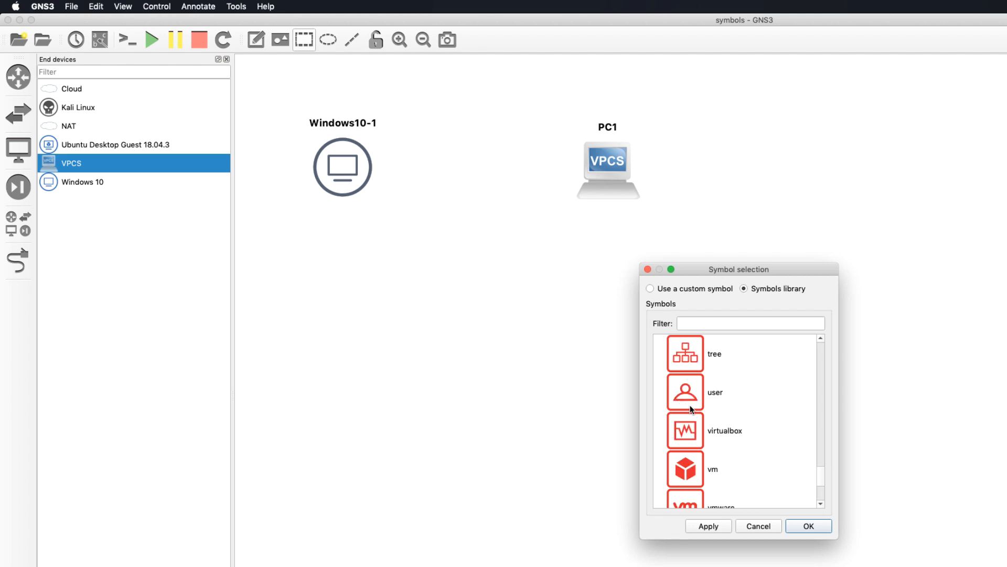
{"action": "left_click", "coordinate": [750, 323]}
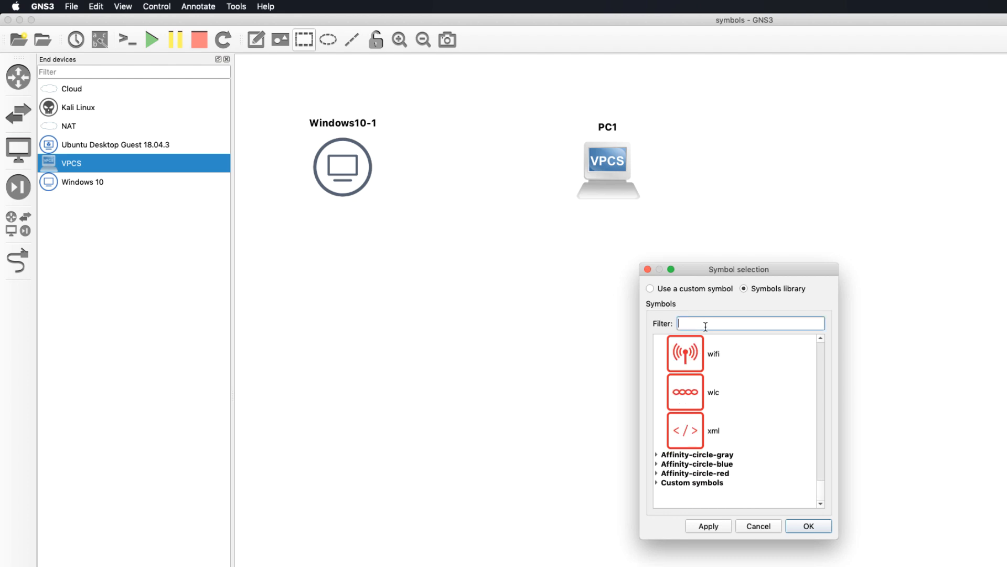
{"action": "type", "text": "se"}
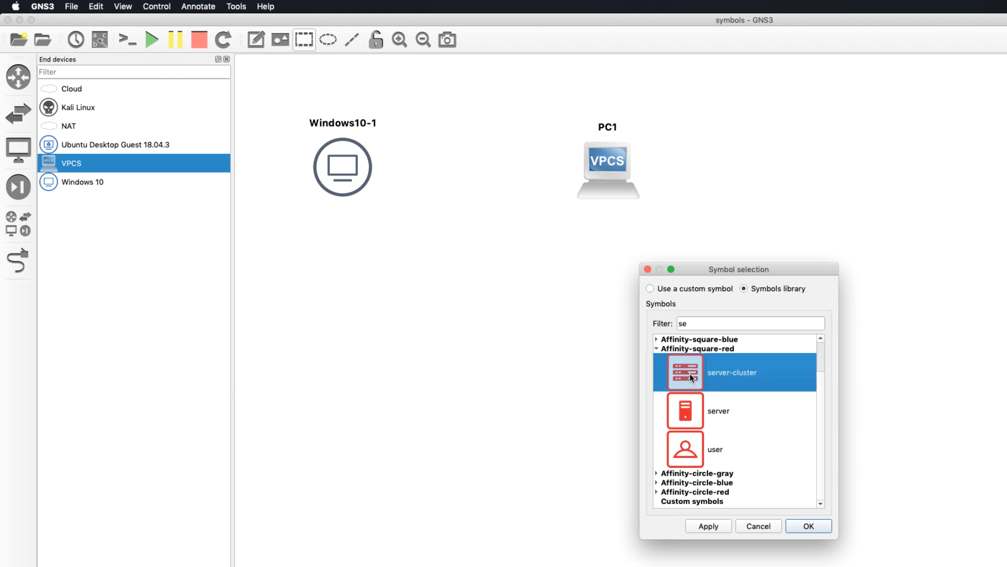
{"action": "left_click", "coordinate": [808, 525]}
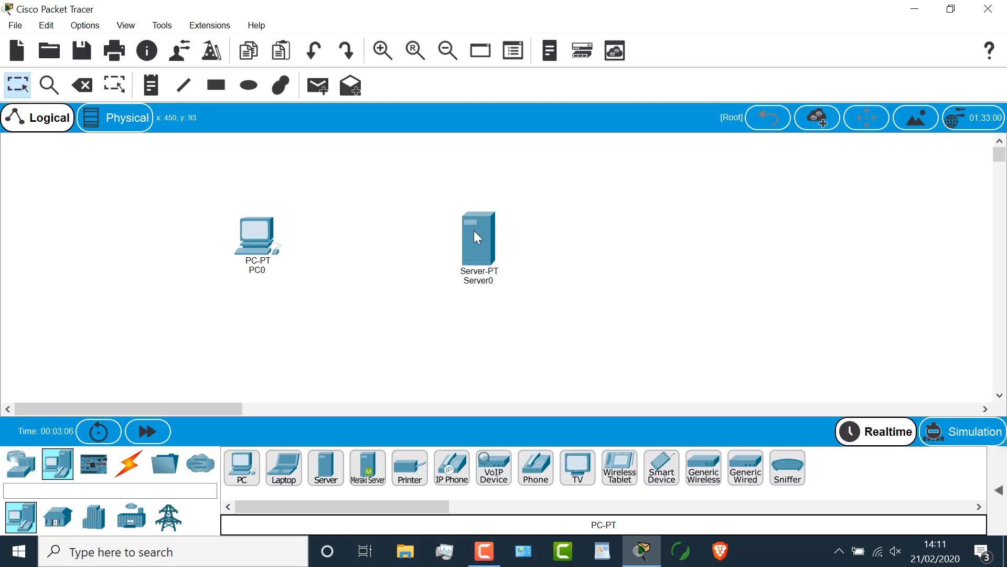
{"action": "double_click", "coordinate": [478, 231]}
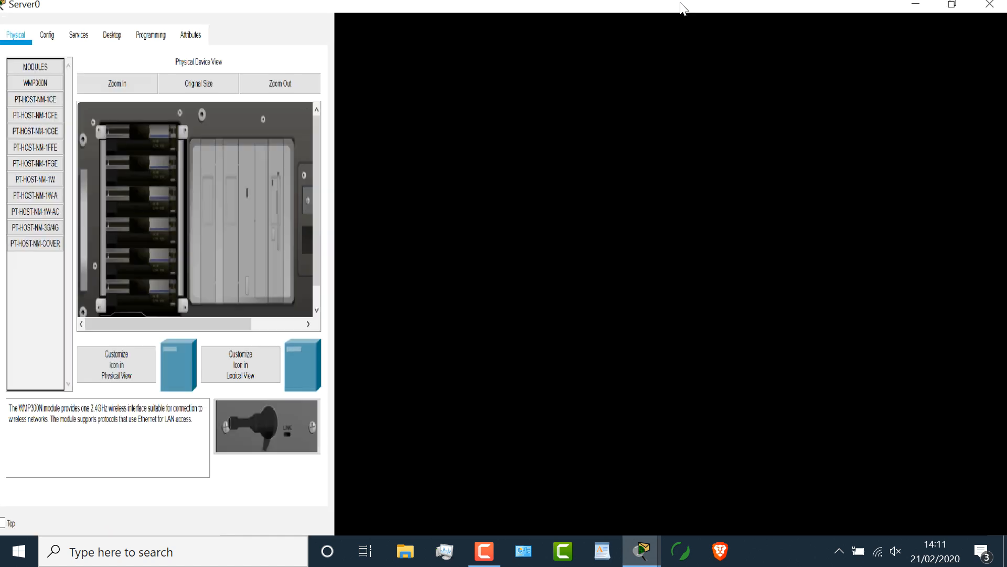
{"action": "left_click", "coordinate": [951, 6]}
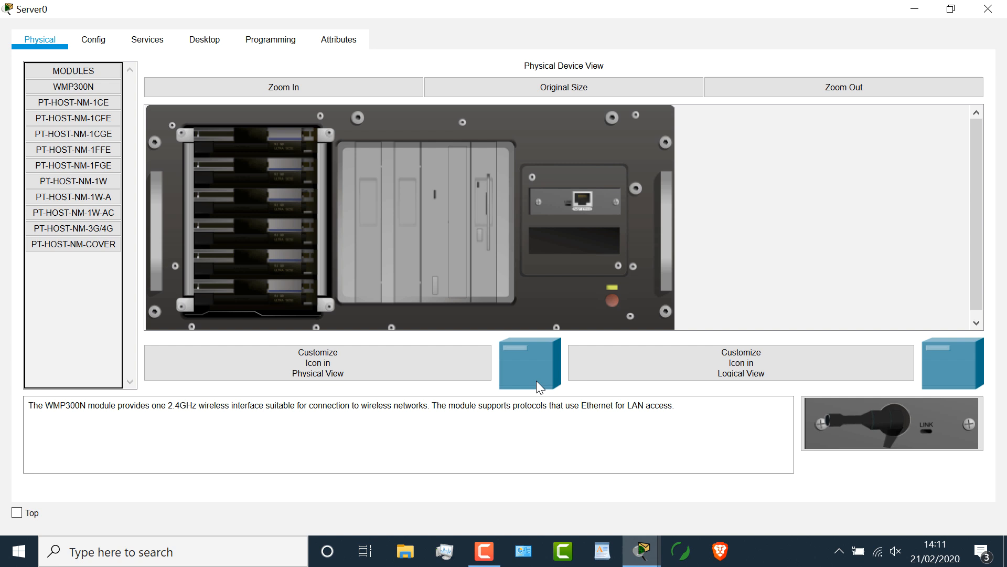
{"action": "mouse_move", "coordinate": [953, 363]}
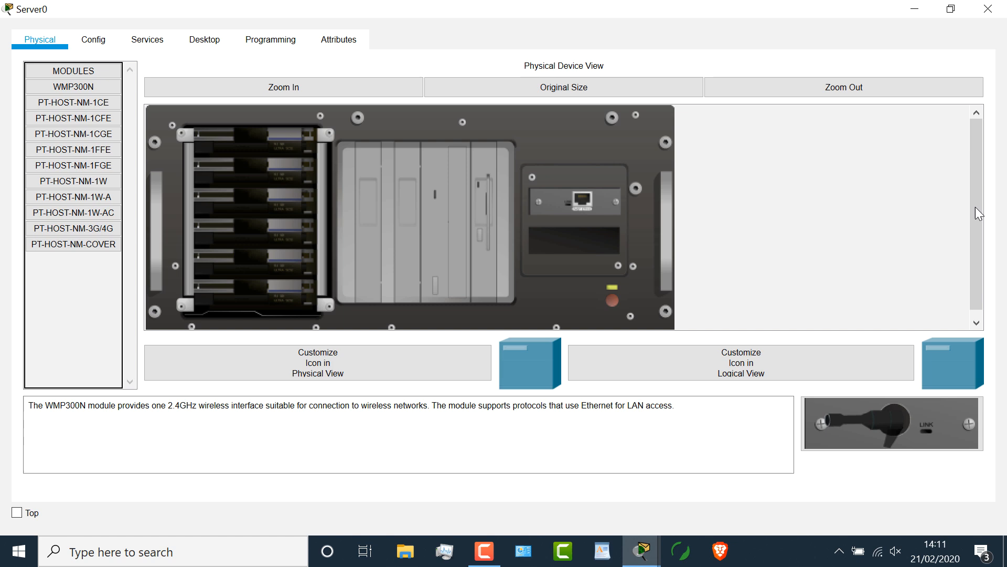
{"action": "left_click", "coordinate": [988, 9]}
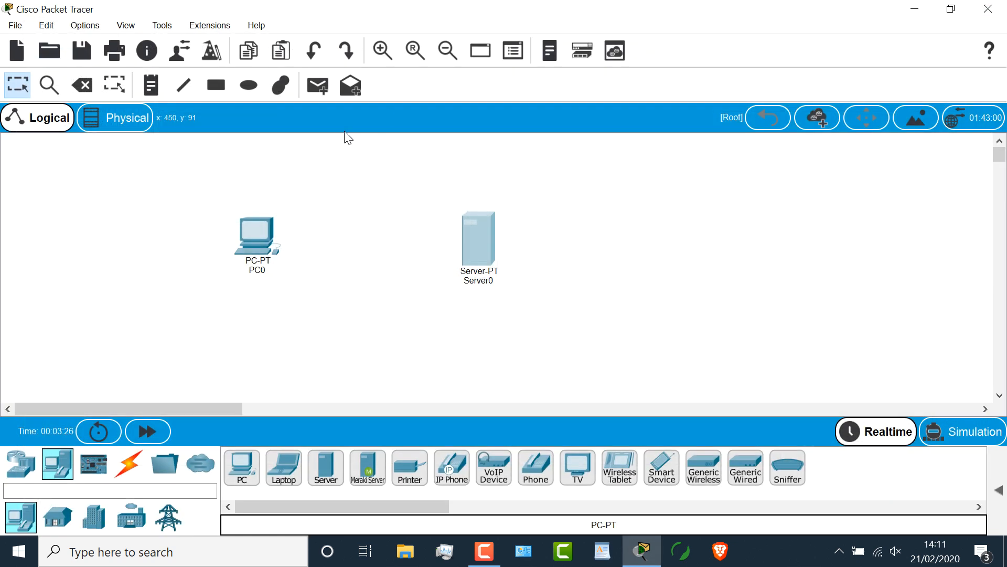
{"action": "double_click", "coordinate": [256, 235]}
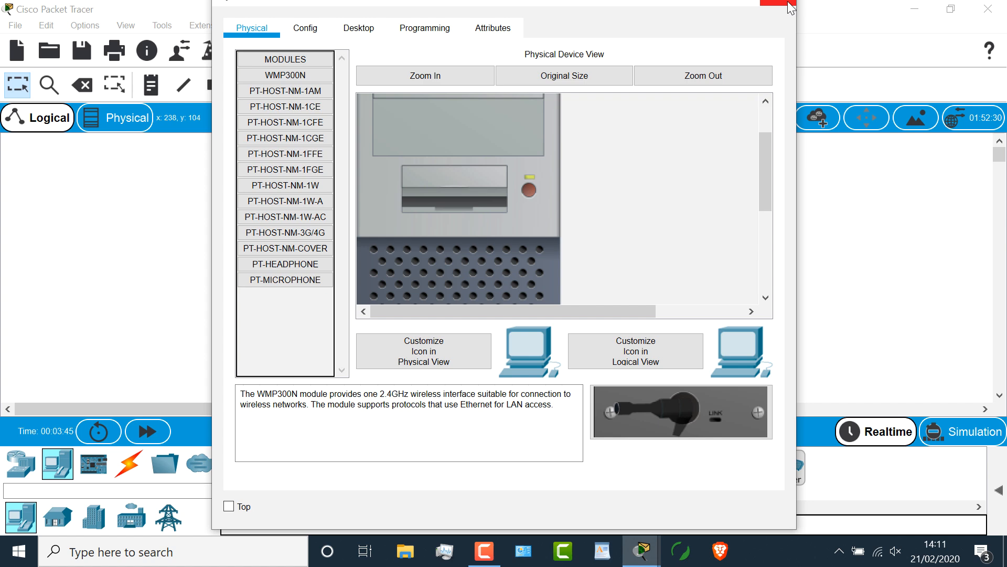
{"action": "left_click", "coordinate": [778, 5]}
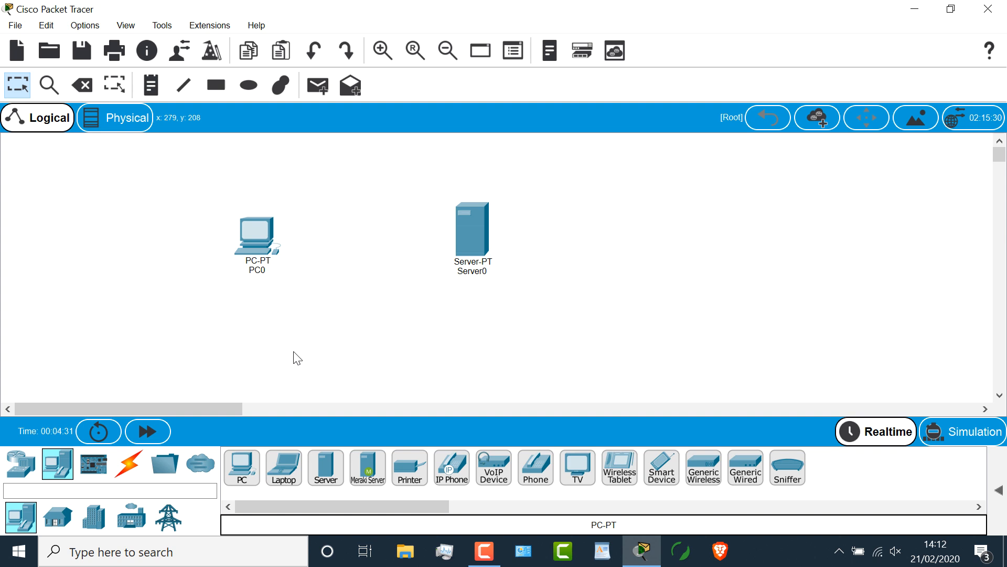
Select the copper cross-over cable and attach it to PC0's FastEthernet0 port
{"action": "left_click", "coordinate": [128, 464]}
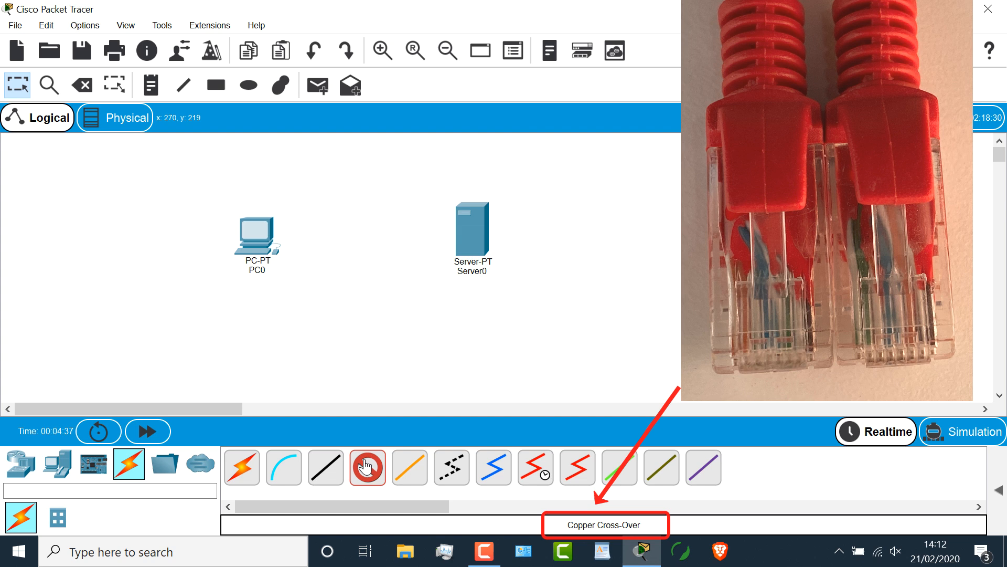
{"action": "left_click", "coordinate": [257, 238]}
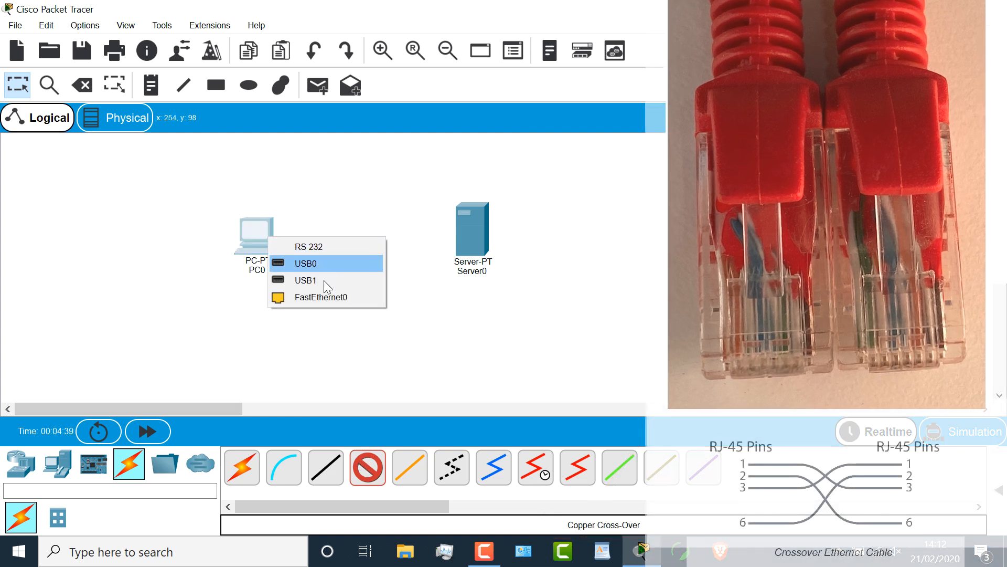
{"action": "left_click", "coordinate": [321, 296]}
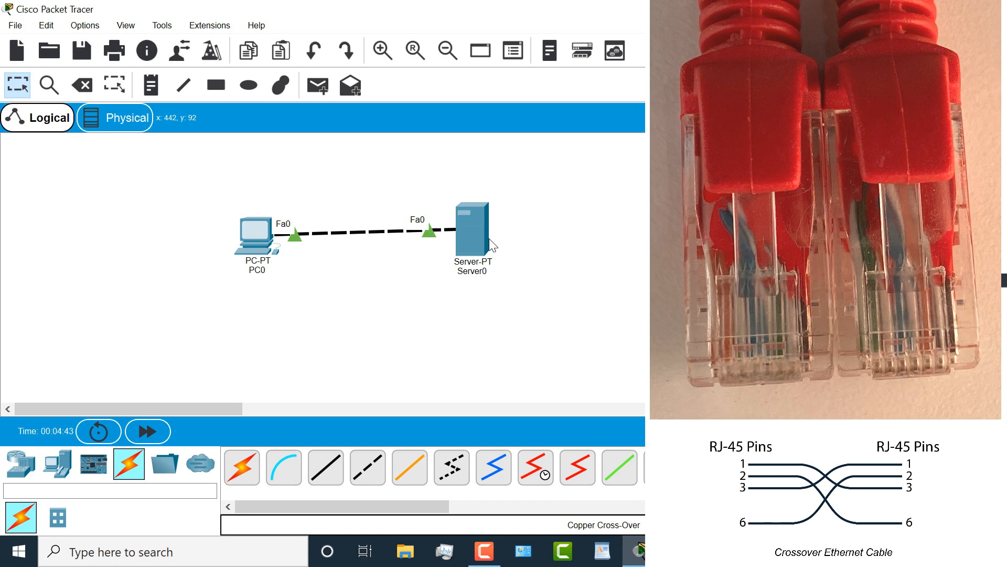
{"action": "mouse_move", "coordinate": [261, 235]}
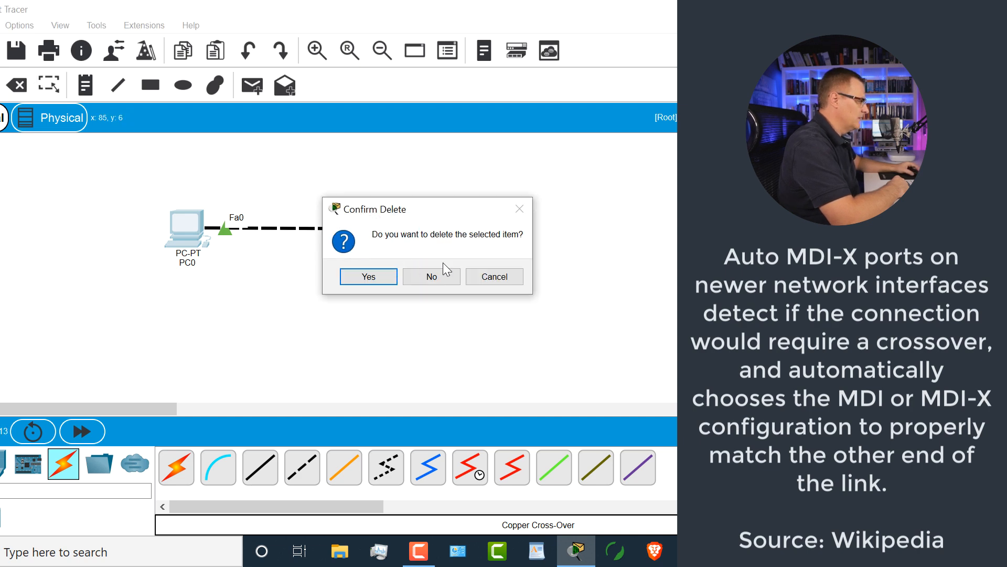
Delete the cross-over link and attach a straight-through cable to PC0's FastEthernet0
{"action": "left_click", "coordinate": [431, 276]}
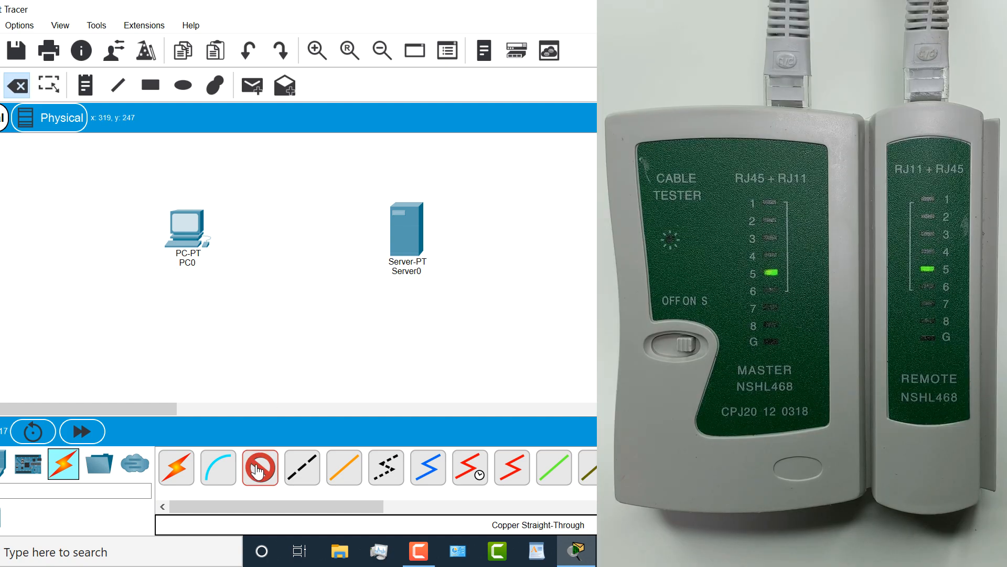
{"action": "left_click", "coordinate": [187, 228]}
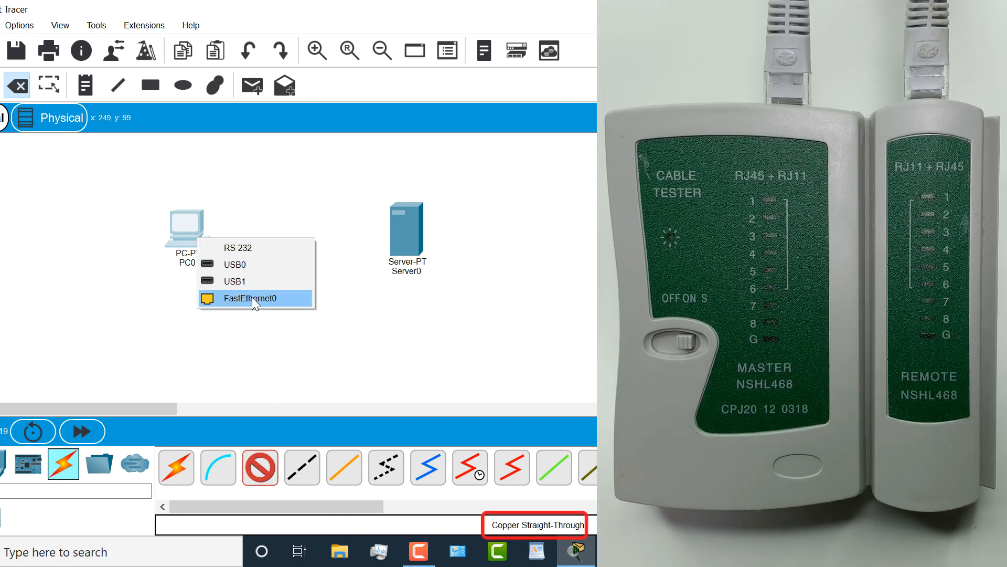
{"action": "left_click", "coordinate": [245, 297]}
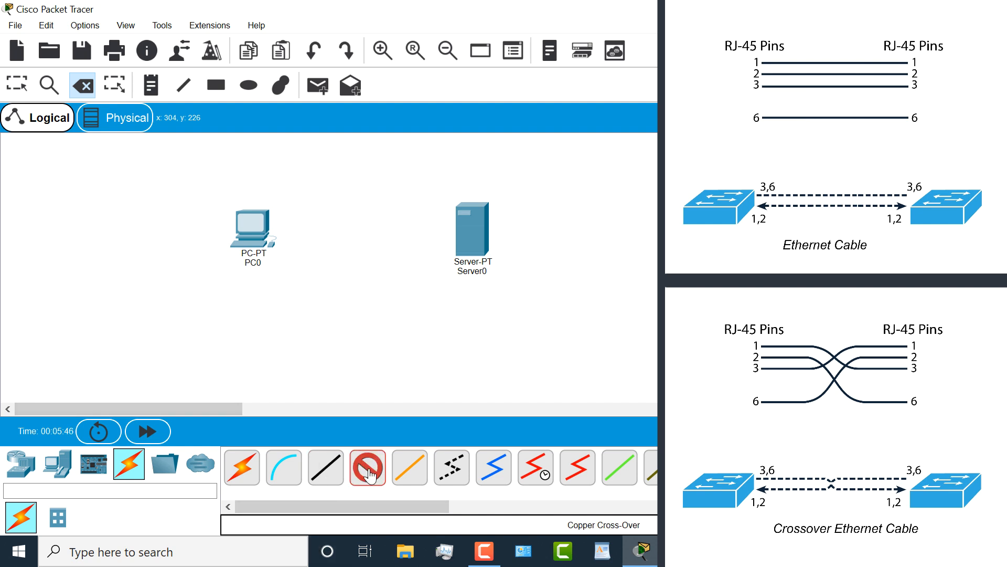
Reattach a copper cross-over cable to PC0 and bring up PC0's settings window
{"action": "left_click", "coordinate": [253, 231]}
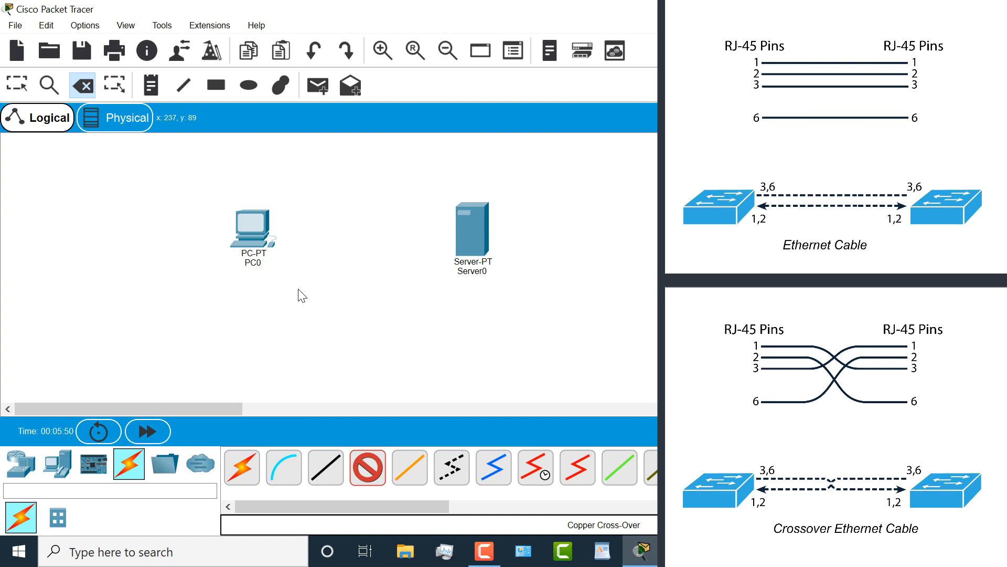
{"action": "left_click", "coordinate": [472, 235]}
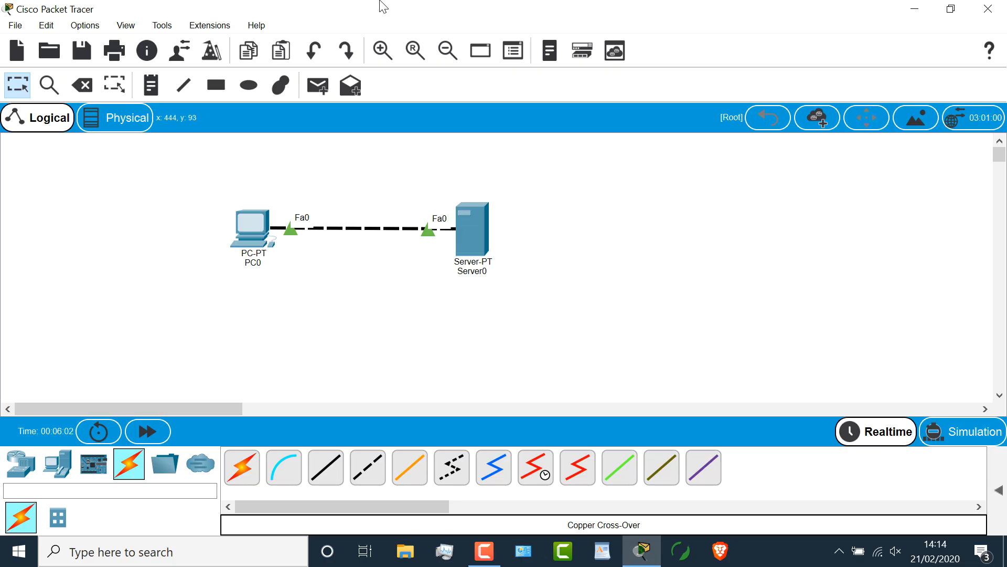
{"action": "left_click", "coordinate": [382, 51]}
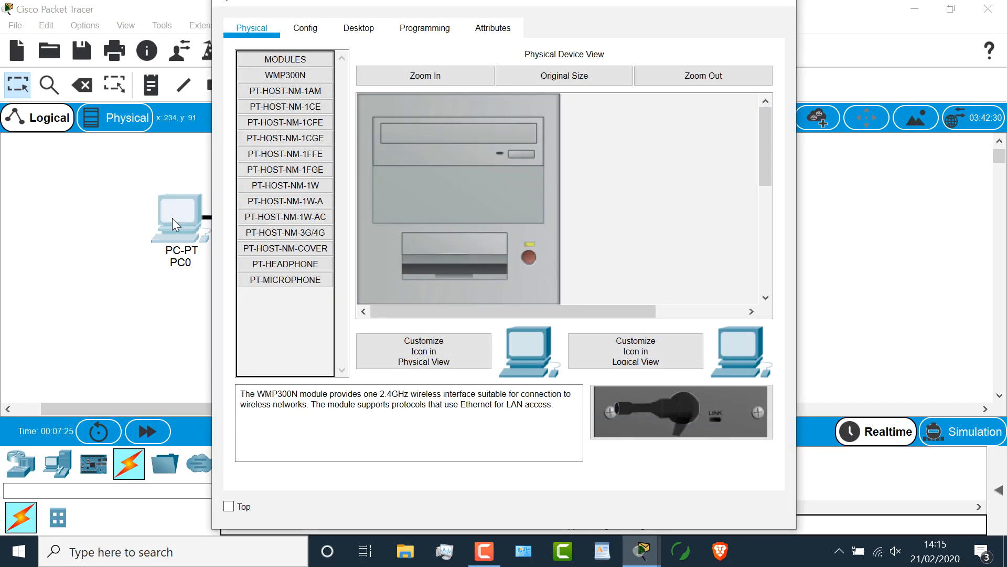
View PC0's FastEthernet0 config and MAC address, then search Windows for 'control Panel'
{"action": "left_click", "coordinate": [305, 28]}
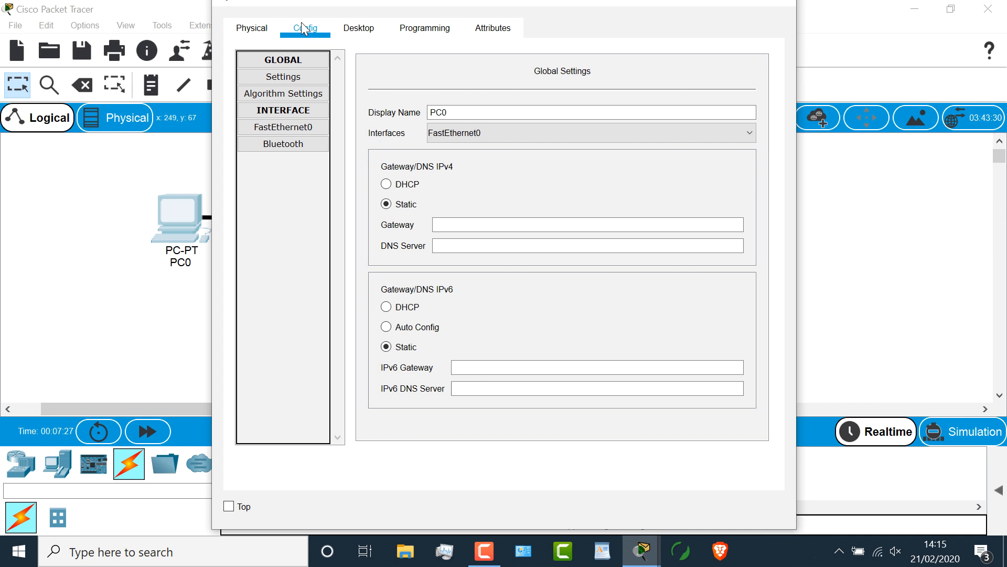
{"action": "left_click", "coordinate": [283, 127]}
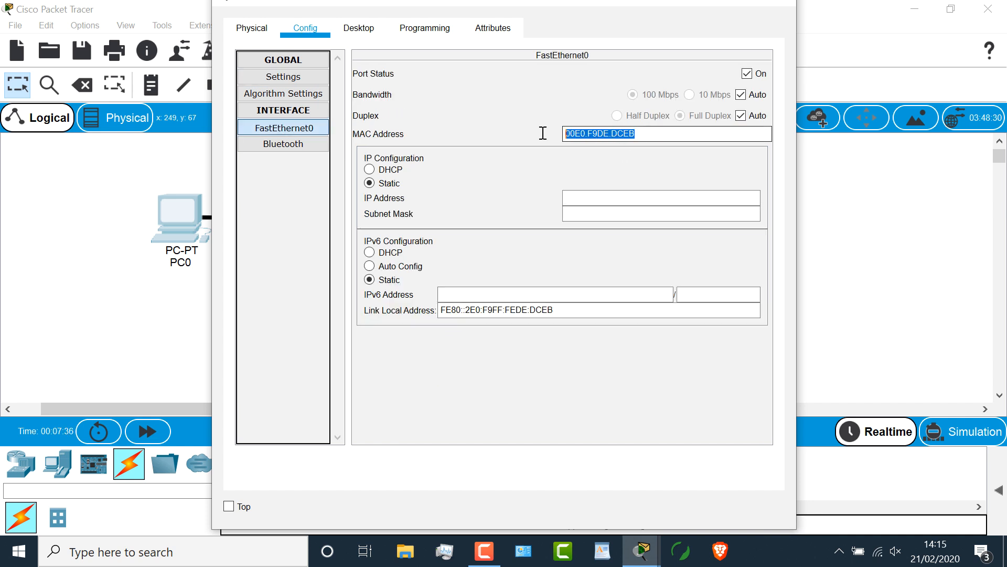
{"action": "mouse_move", "coordinate": [707, 178]}
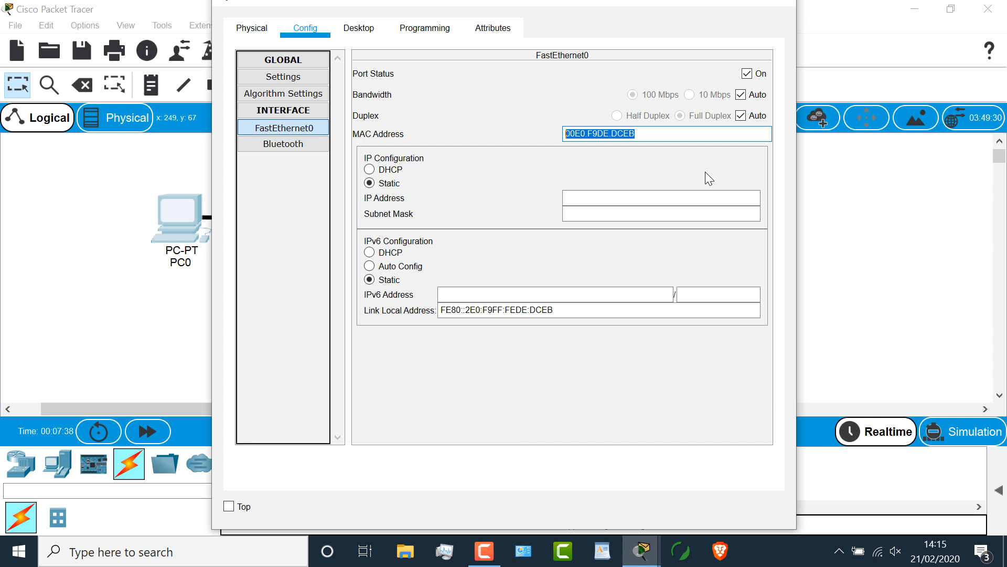
{"action": "type", "text": "control Panel"}
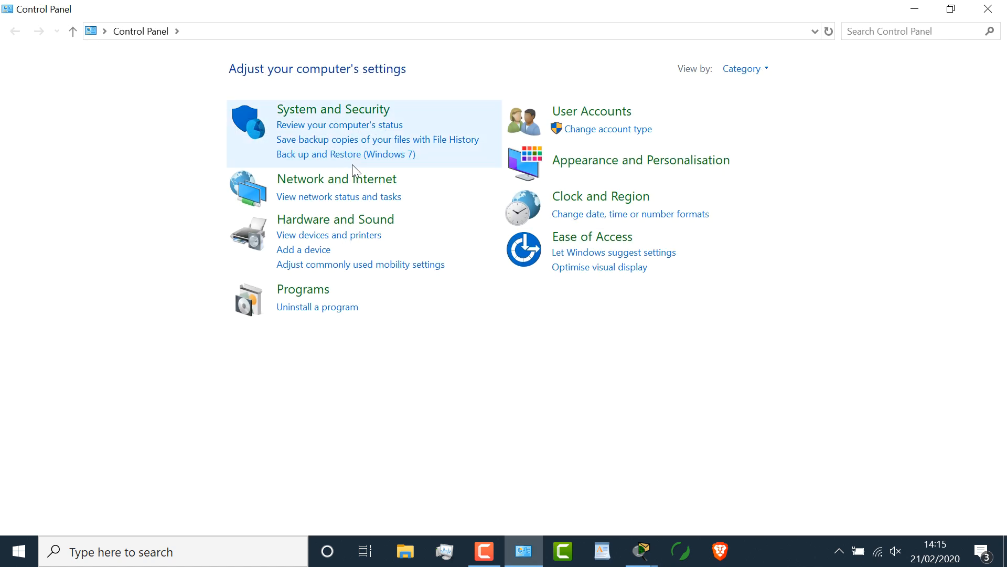
Open the WiFi adapter's status from Network and Sharing Centre's adapter settings
{"action": "left_click", "coordinate": [337, 179]}
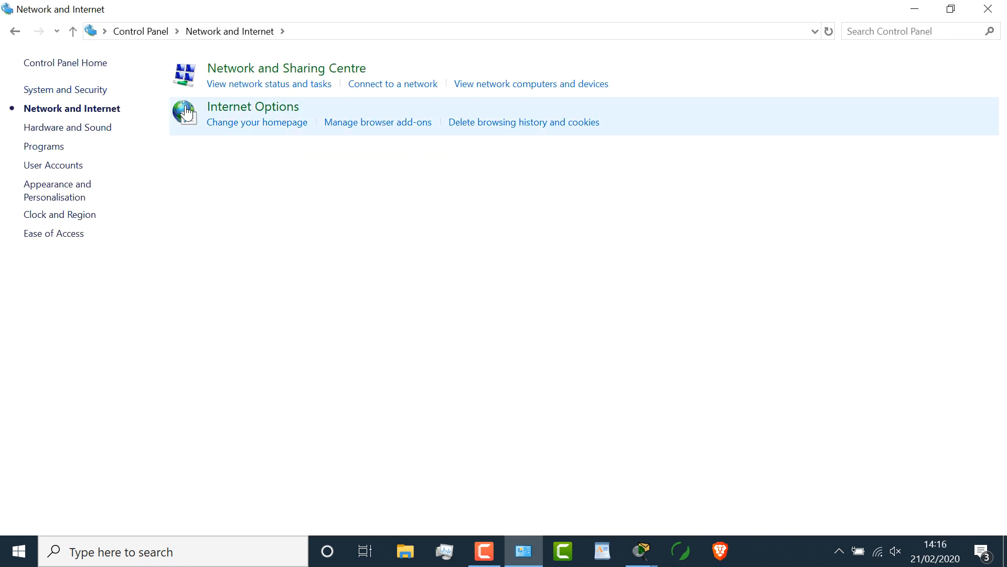
{"action": "left_click", "coordinate": [285, 68]}
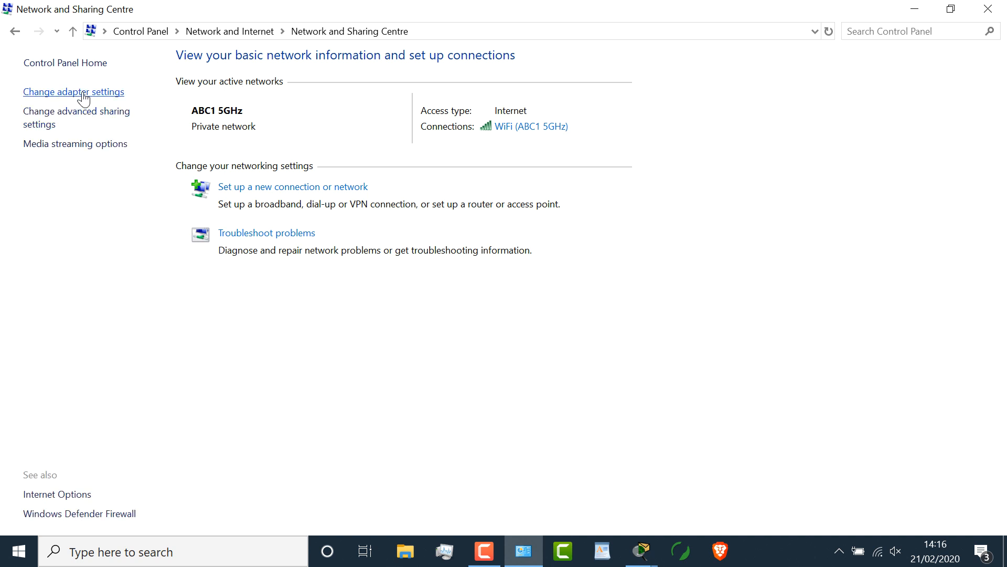
{"action": "left_click", "coordinate": [73, 91]}
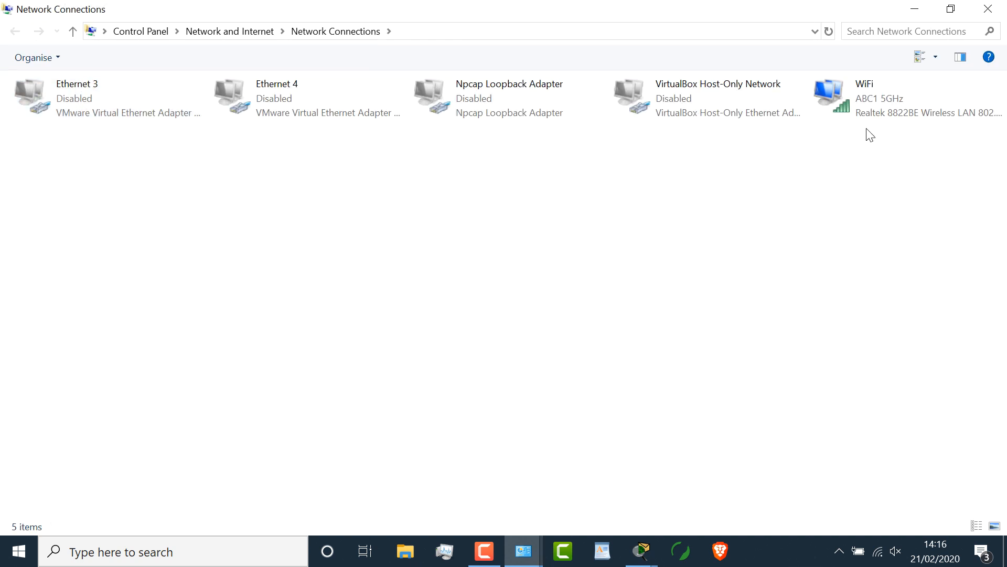
{"action": "double_click", "coordinate": [899, 97]}
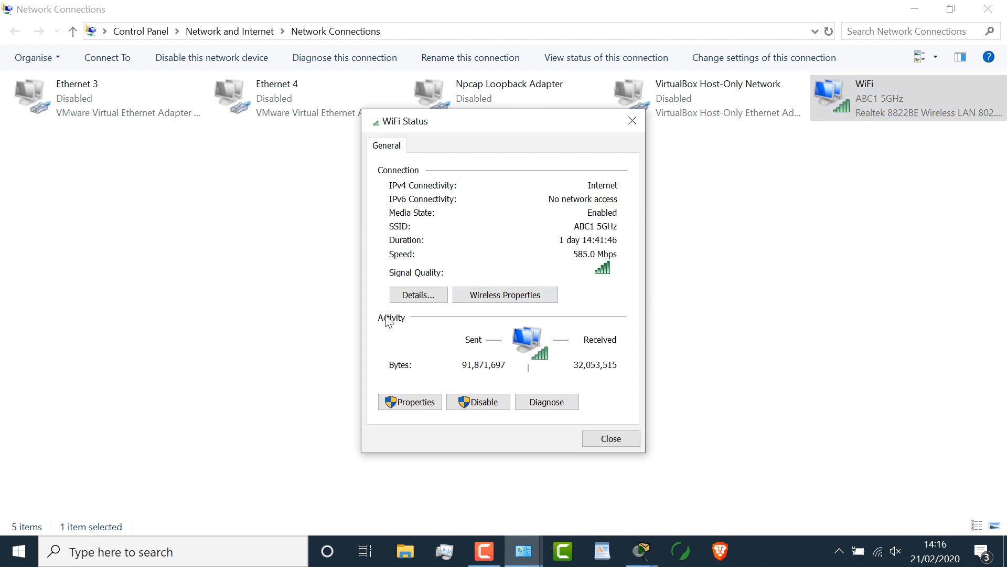
{"action": "left_click", "coordinate": [417, 294]}
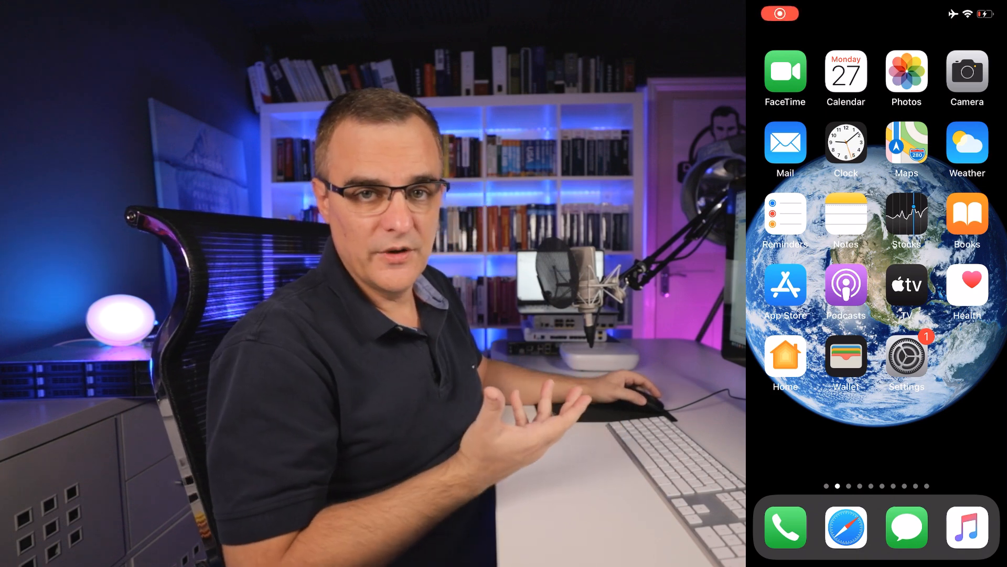
Search iPhone Settings for 'About' and open the General > About page
{"action": "left_click", "coordinate": [906, 355]}
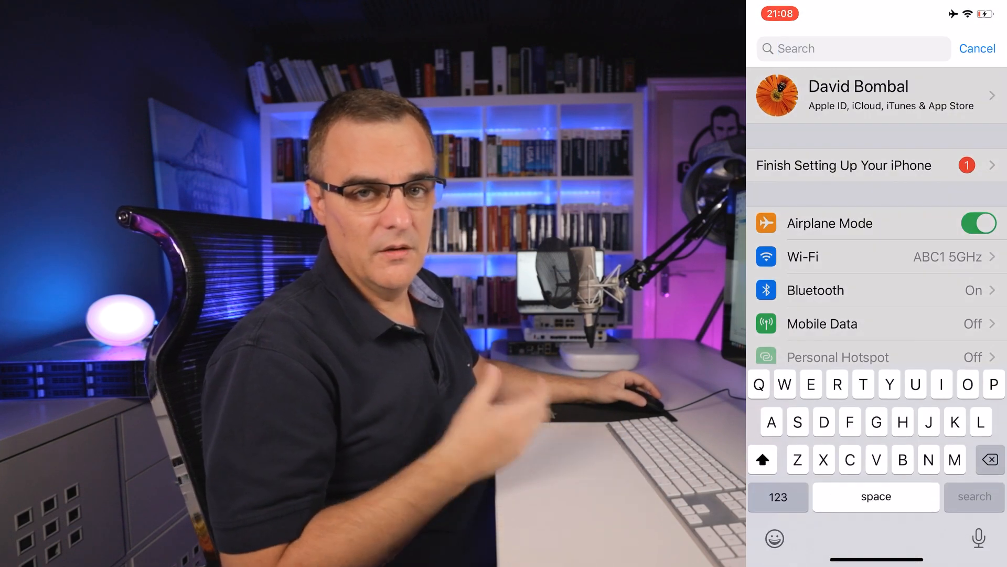
{"action": "type", "text": "About"}
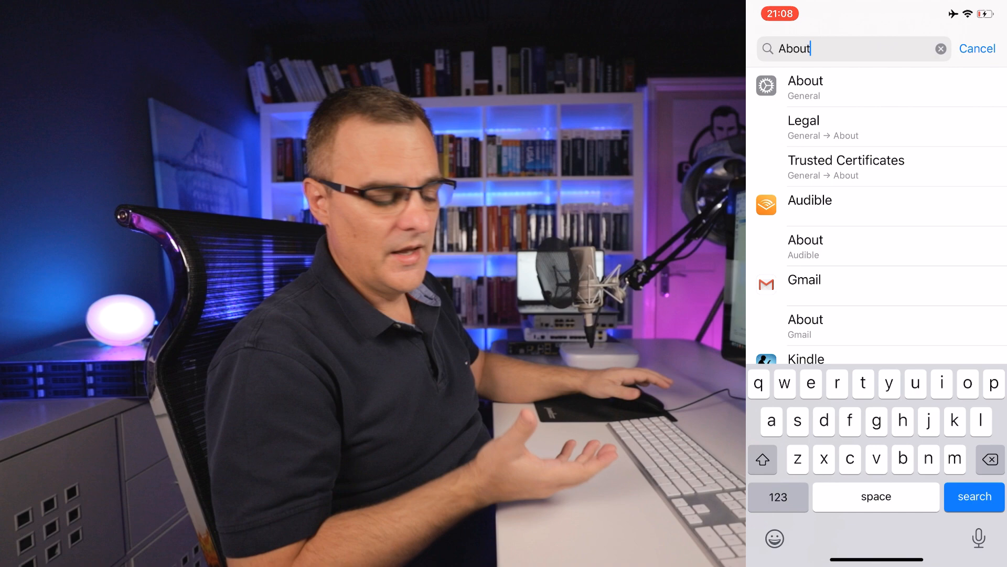
{"action": "left_click", "coordinate": [804, 87]}
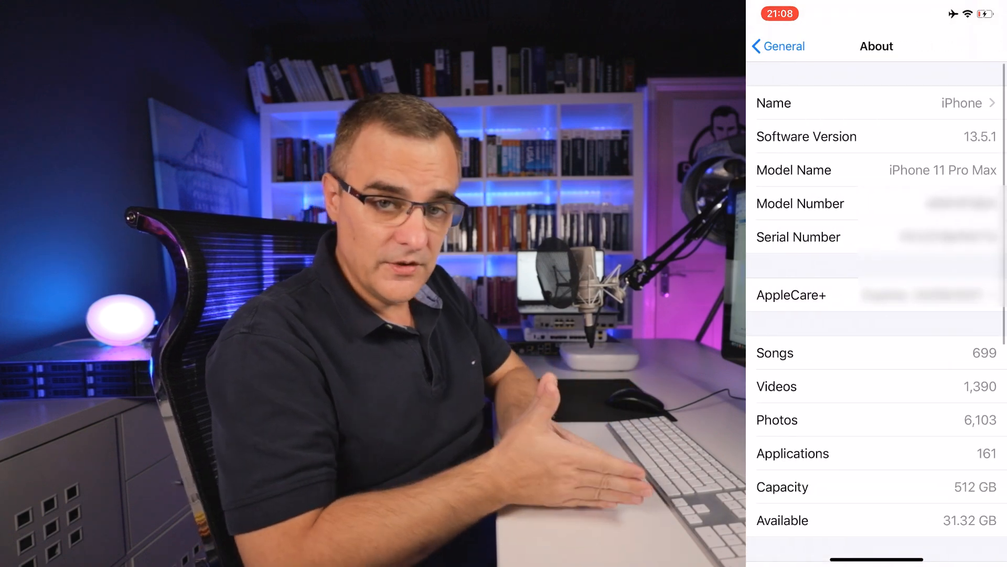
{"action": "scroll", "scroll_direction": "down", "scroll_amount": 3}
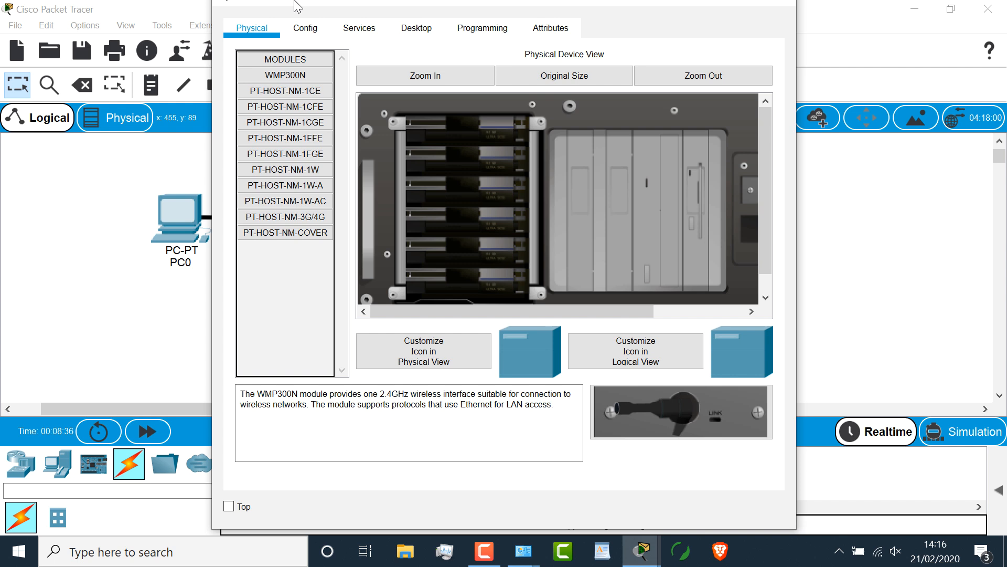
Set Server0's FastEthernet0 MAC address to 0001.2222.2222
{"action": "left_click", "coordinate": [305, 27]}
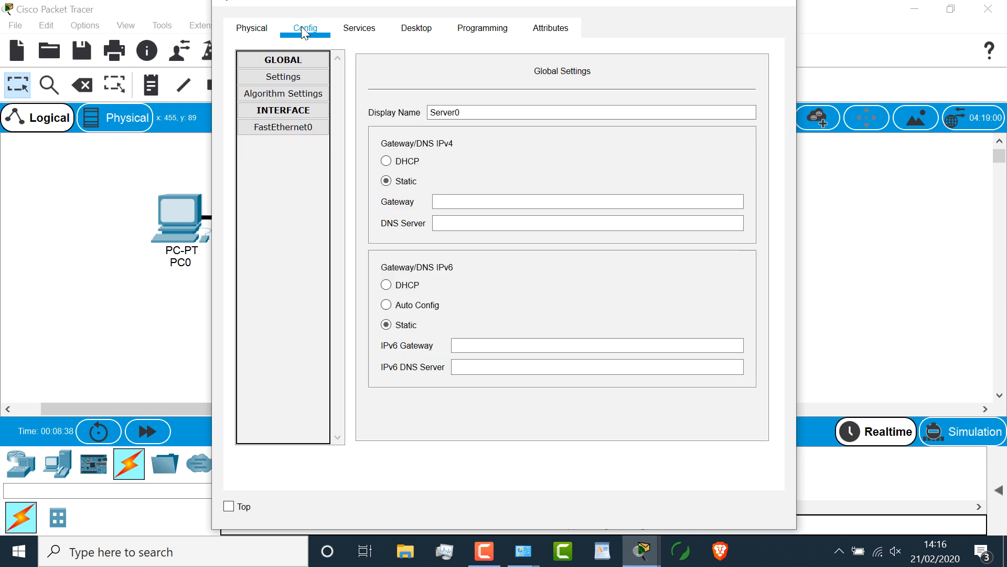
{"action": "left_click", "coordinate": [283, 127]}
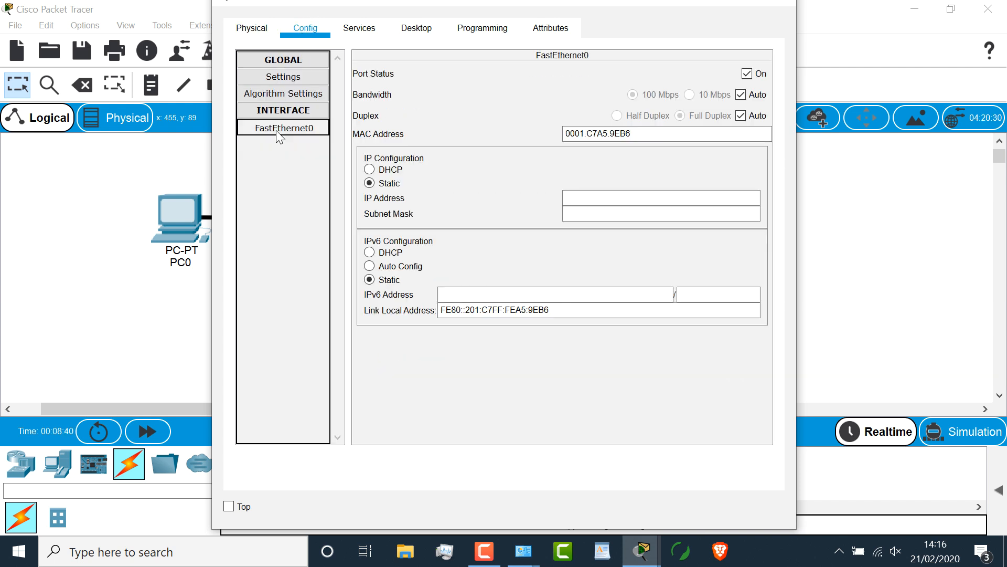
{"action": "triple_click", "coordinate": [665, 133]}
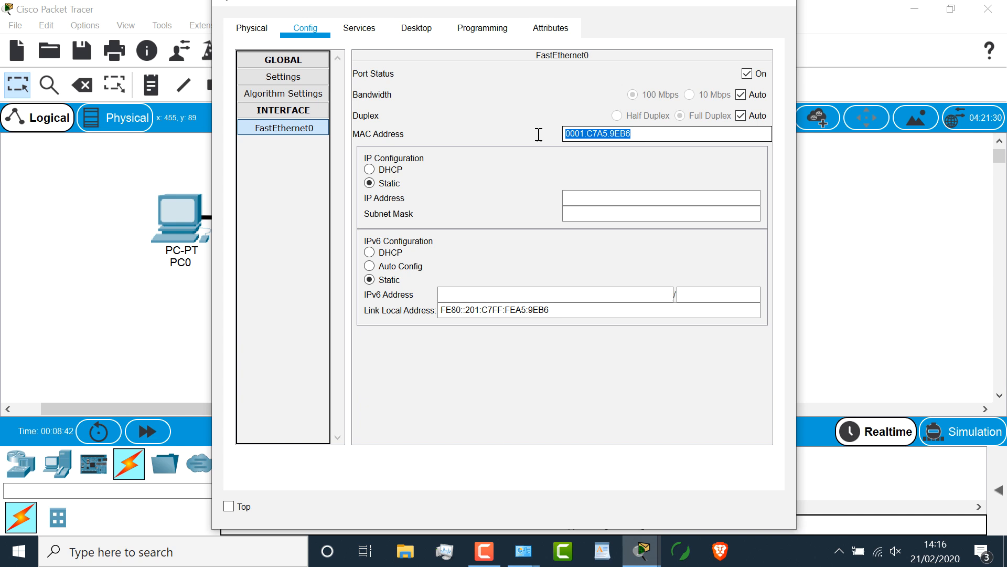
{"action": "type", "text": "0001."}
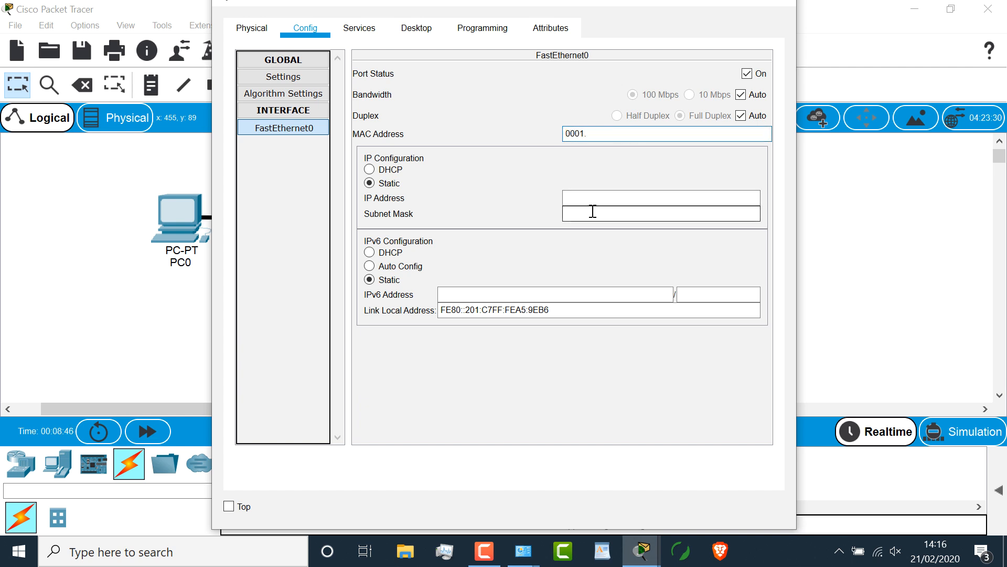
{"action": "type", "text": "222"}
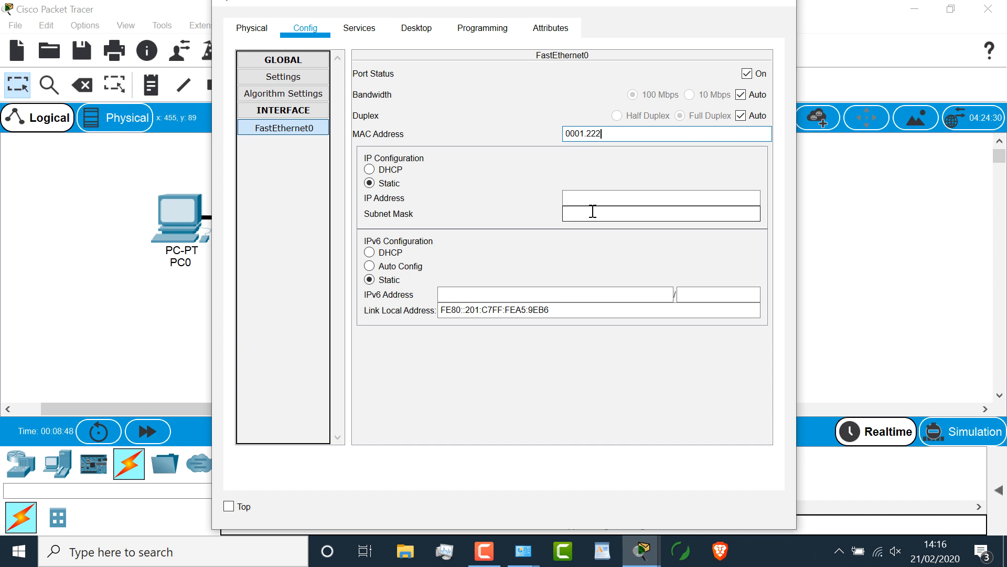
{"action": "type", "text": "2."}
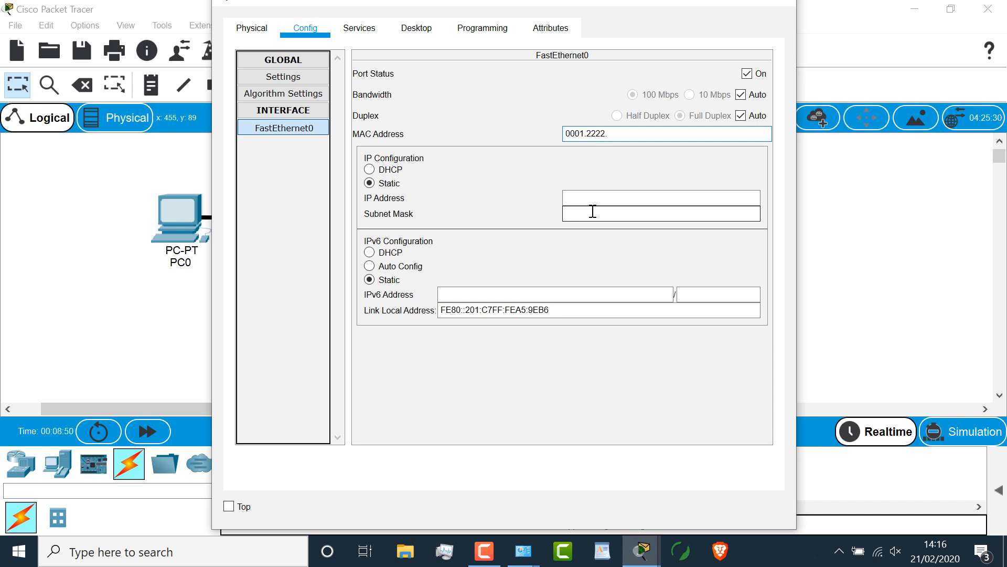
{"action": "type", "text": "2222"}
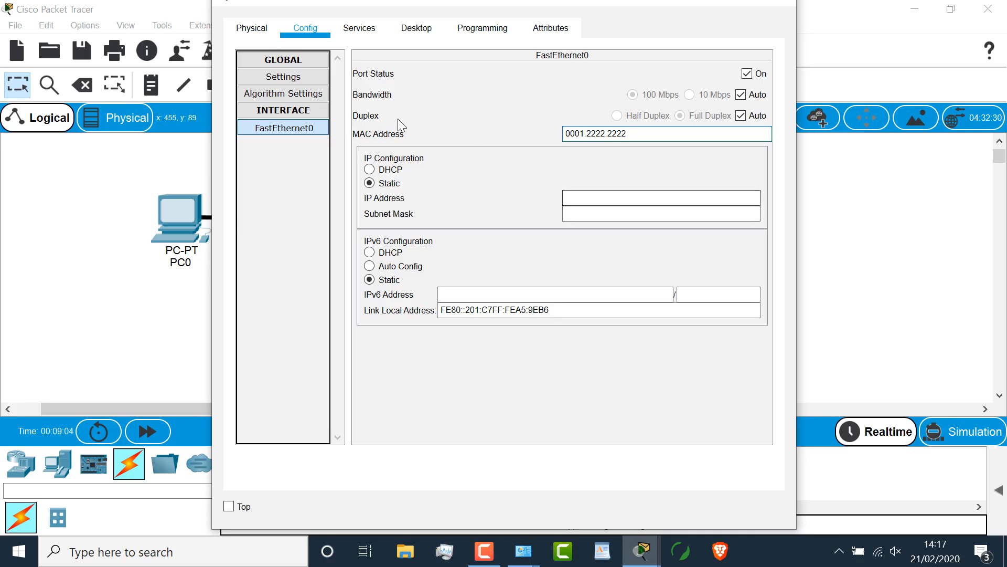
{"action": "left_click", "coordinate": [665, 134]}
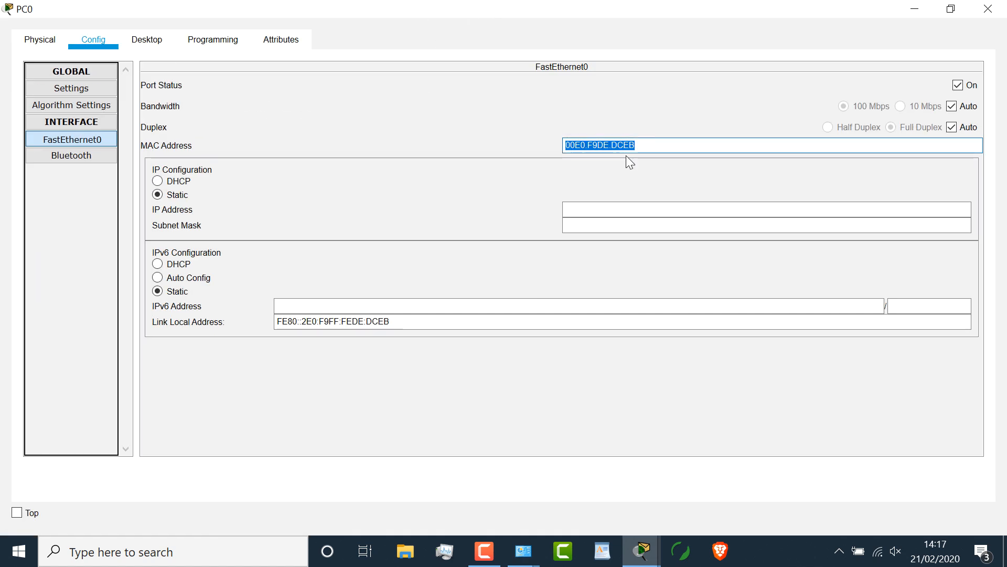
Start entering the new MAC address ('000…') in PC0's MAC Address field
{"action": "type", "text": "000"}
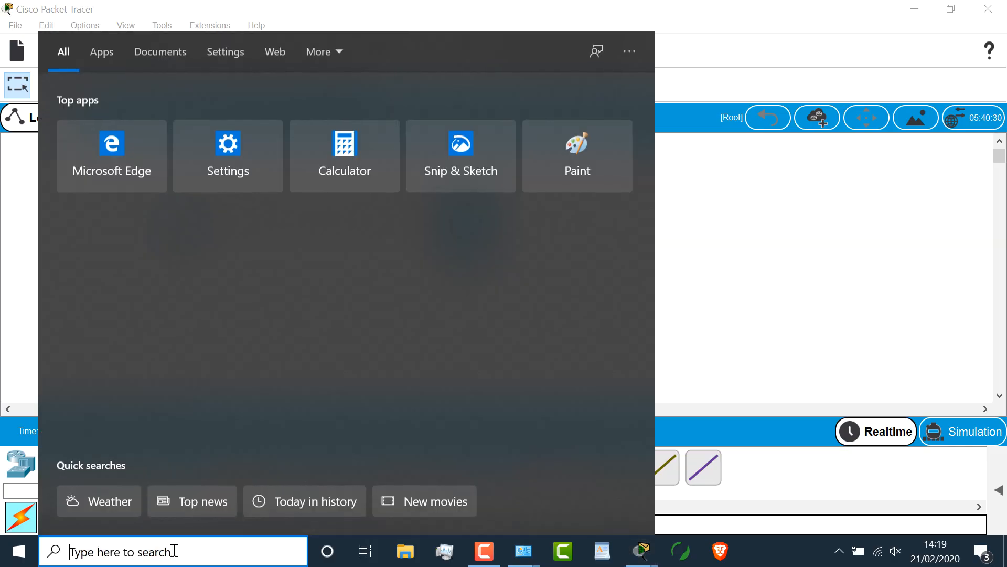
Search Windows for 'cmd' and launch a Command Prompt window
{"action": "type", "text": "cmd"}
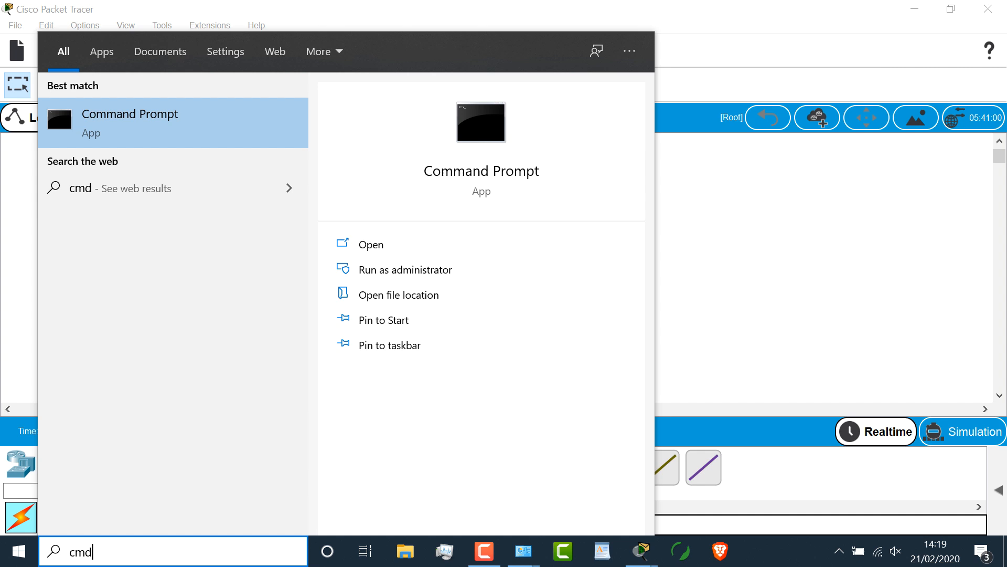
{"action": "left_click", "coordinate": [370, 244]}
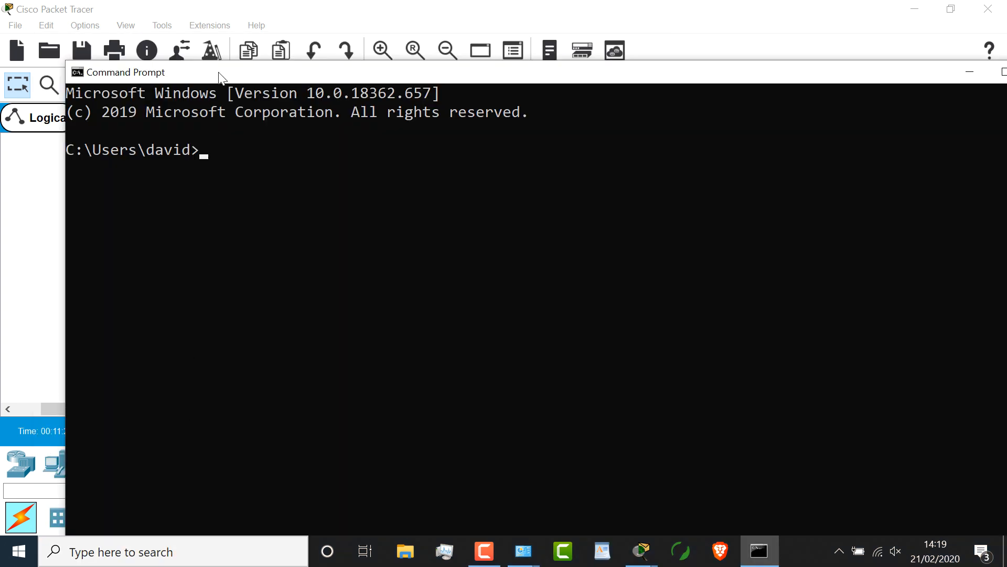